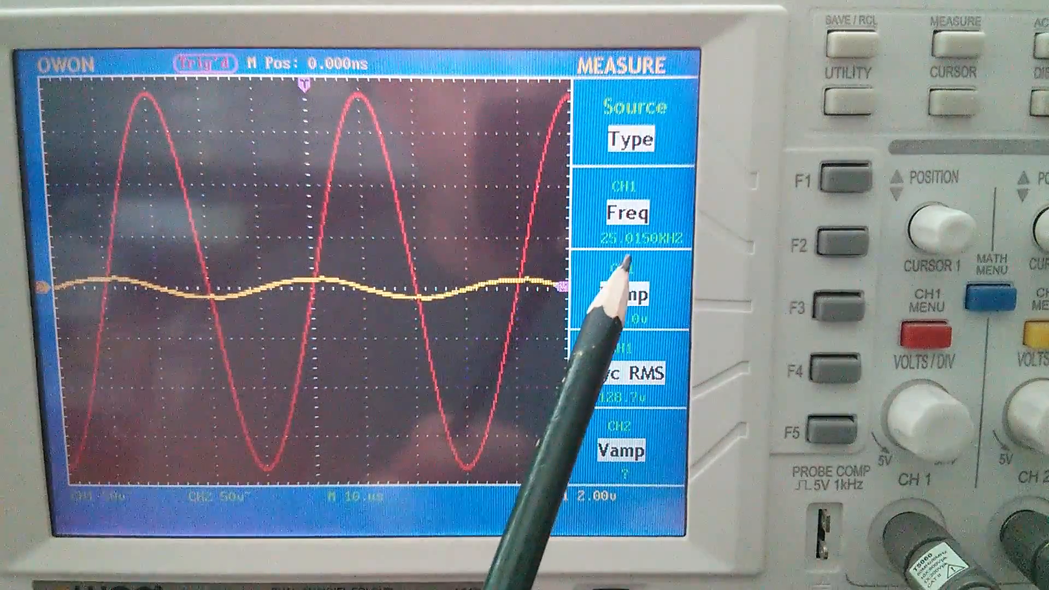
{"action": "mouse_move", "coordinate": [605, 288]}
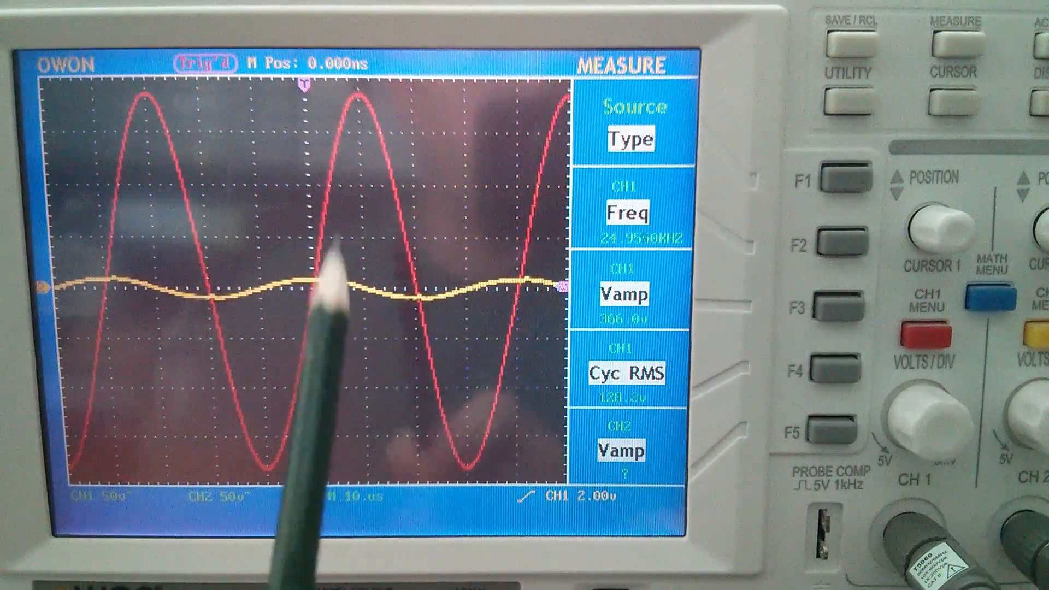
{"action": "mouse_move", "coordinate": [475, 461]}
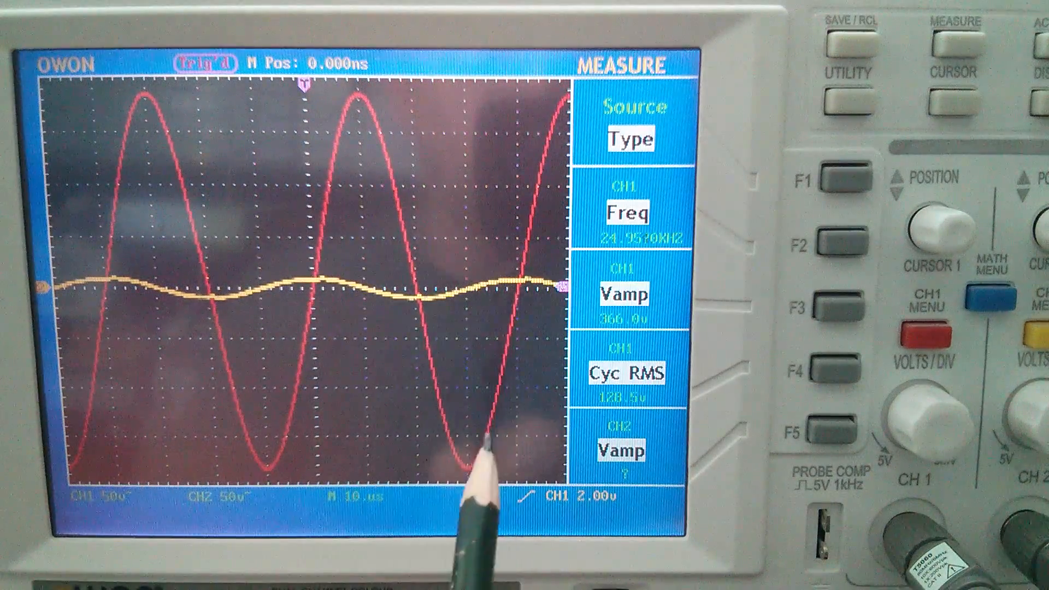
{"action": "mouse_move", "coordinate": [622, 428]}
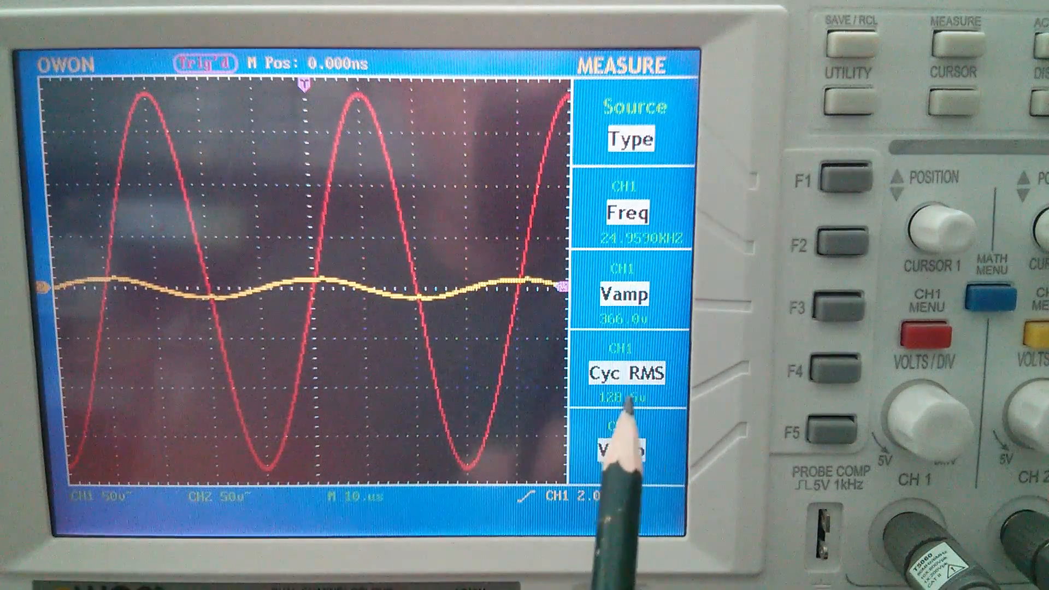